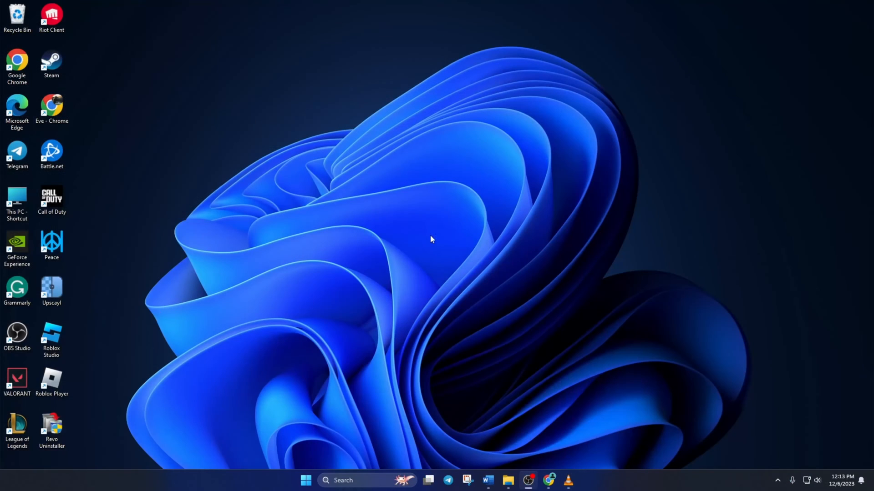
{"action": "mouse_move", "coordinate": [406, 273]}
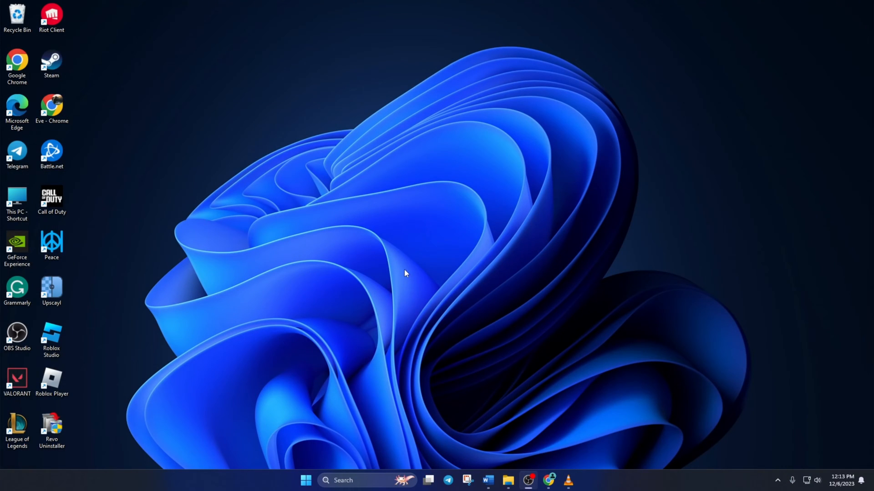
- Search the taskbar for 'cmd' so Command Prompt shows as the best match
{"action": "left_click", "coordinate": [357, 480]}
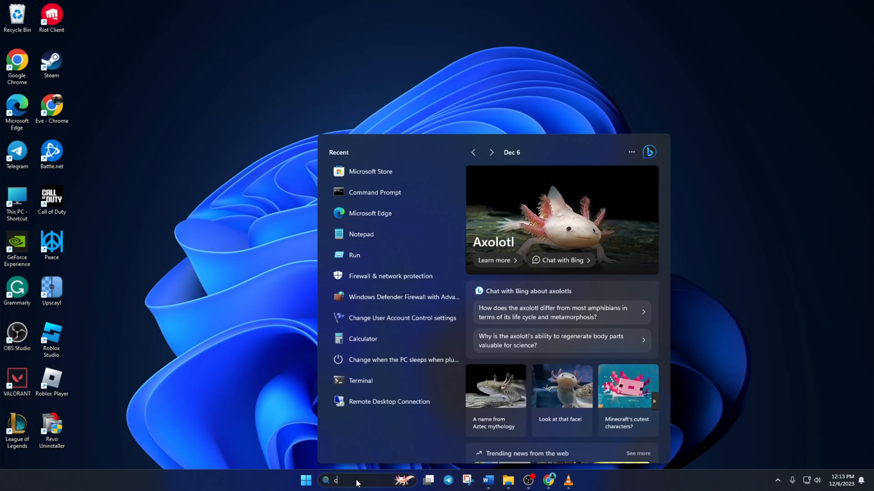
{"action": "type", "text": "md"}
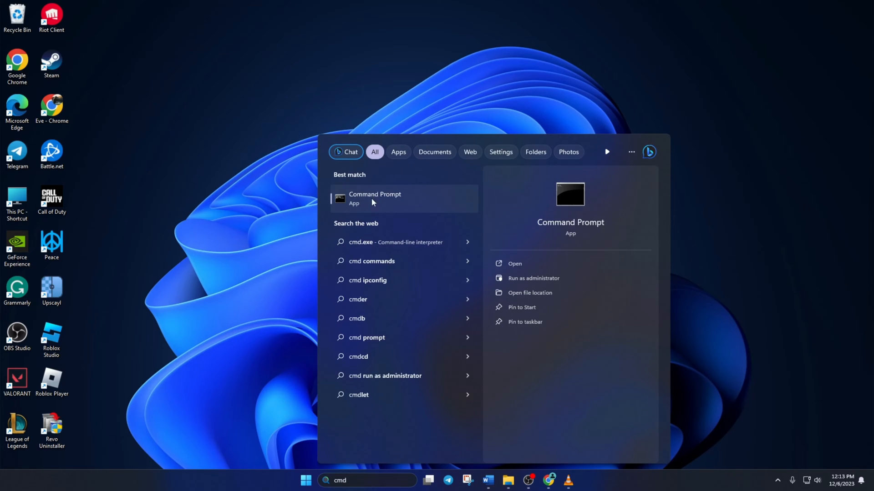
- Launch Command Prompt and run 'ping 1.1.1.1' to check response times
{"action": "left_click", "coordinate": [374, 199]}
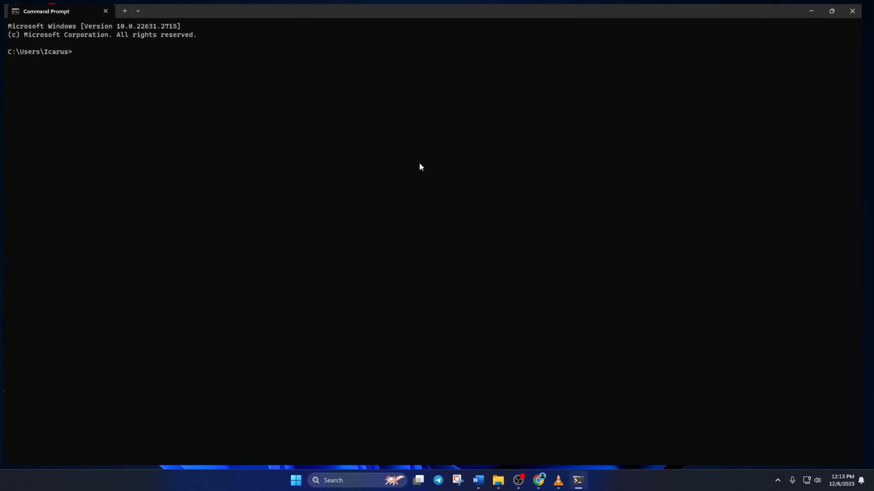
{"action": "type", "text": "ping"}
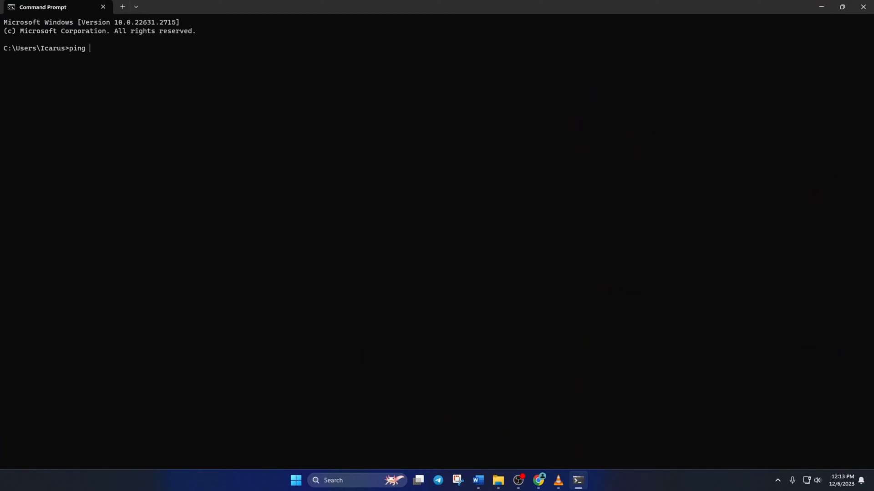
{"action": "type", "text": "1.1.1."}
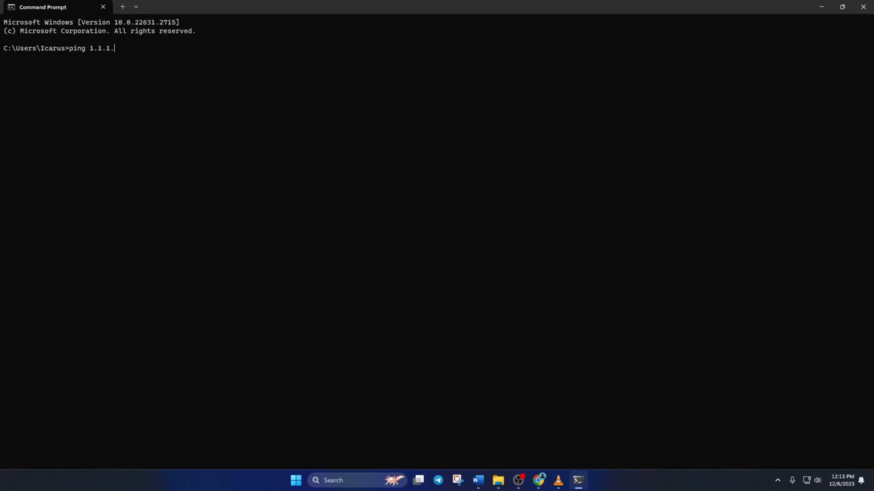
{"action": "key", "text": "enter"}
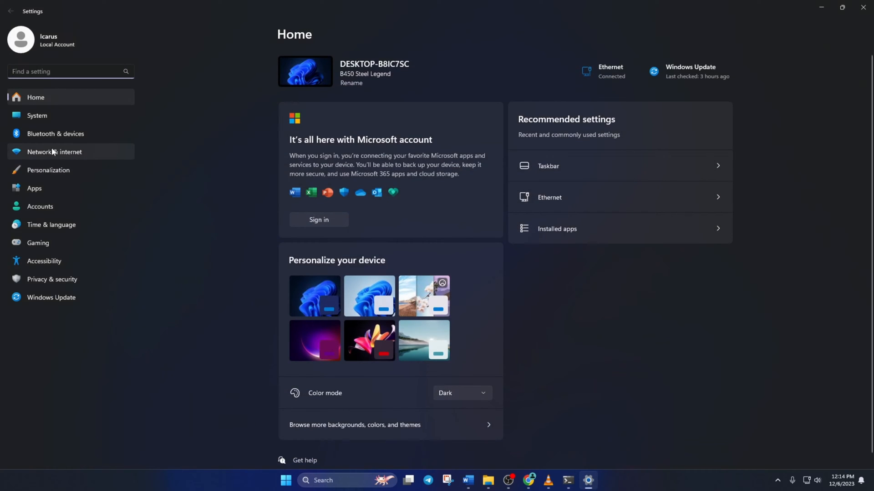
- Go to Network & internet in Settings to reach the Ethernet properties
{"action": "left_click", "coordinate": [54, 152]}
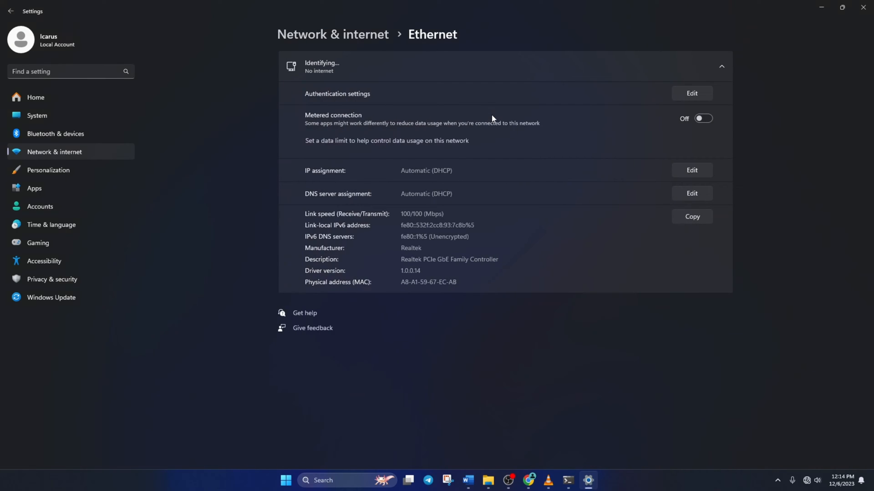
{"action": "mouse_move", "coordinate": [692, 191]}
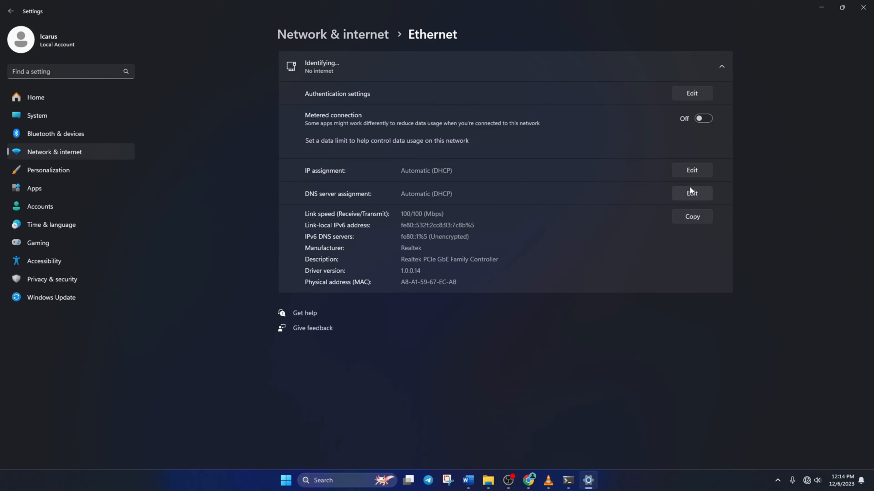
- Set Ethernet IPv4 DNS manually to preferred 8.8.8.8 and alternate 8.8.4.4 and save
{"action": "left_click", "coordinate": [691, 193]}
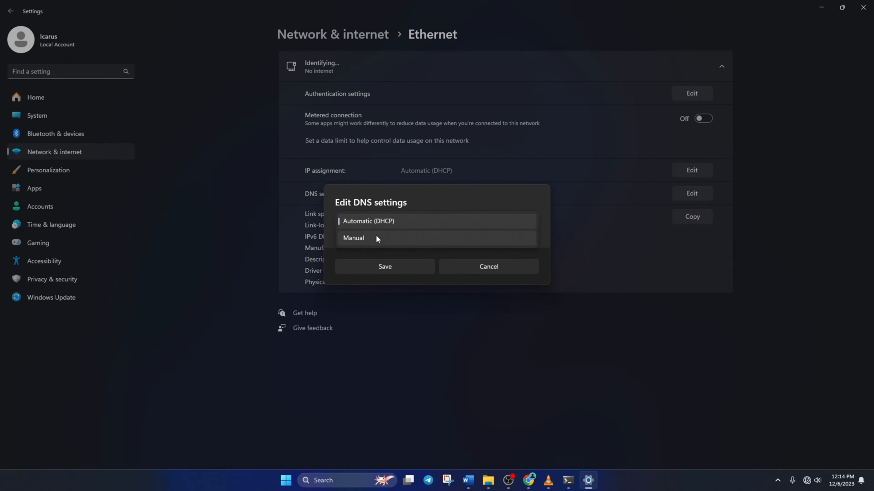
{"action": "left_click", "coordinate": [353, 238]}
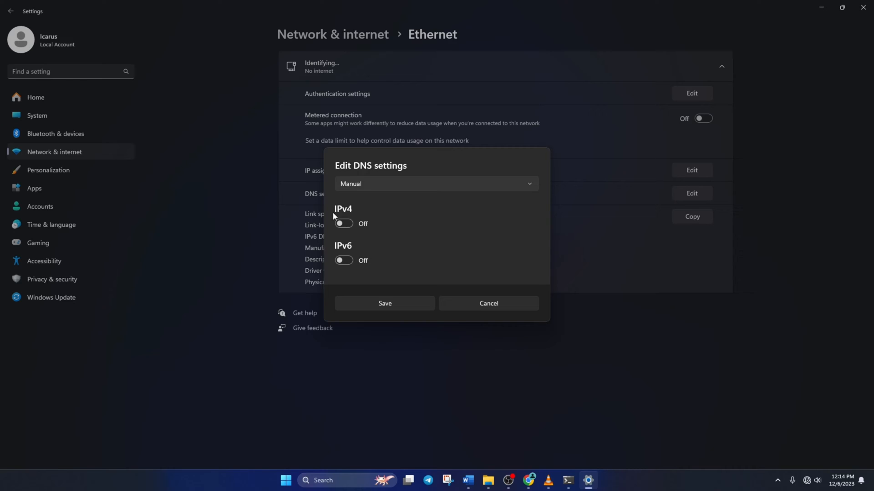
{"action": "left_click", "coordinate": [343, 224]}
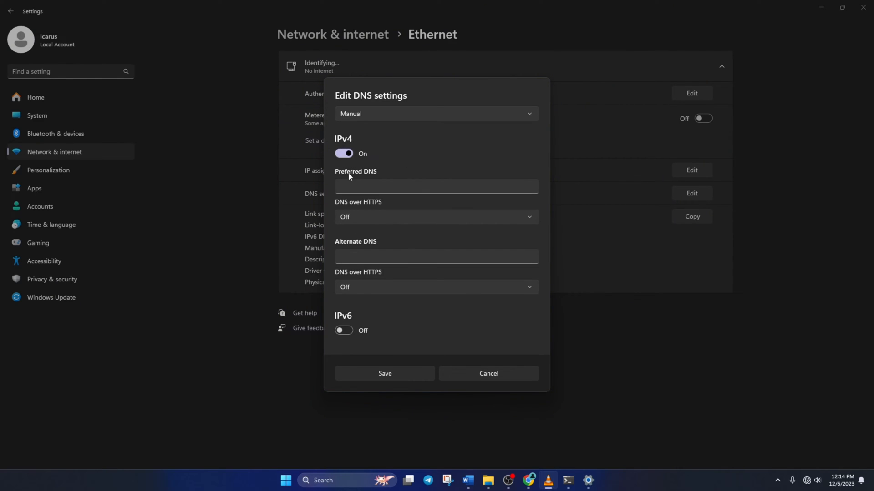
{"action": "type", "text": "1.1.1.1"}
{"action": "type", "text": "1.0.0.1"}
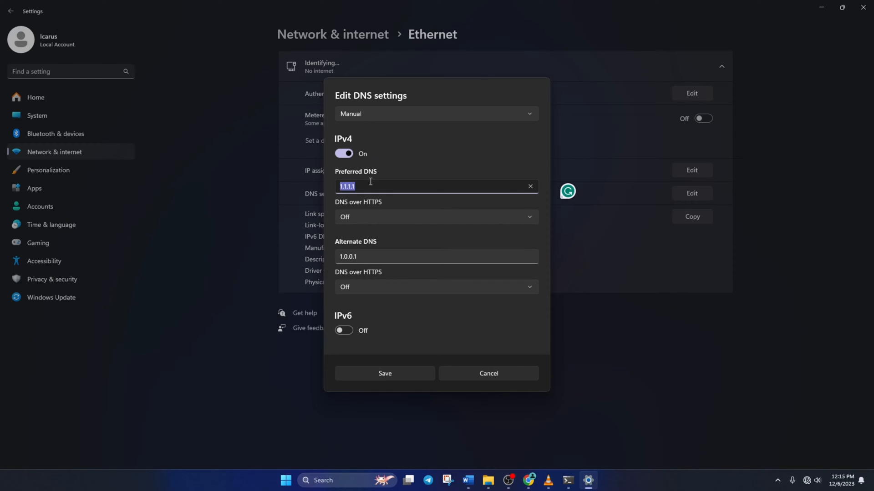
{"action": "type", "text": "8.8.8."}
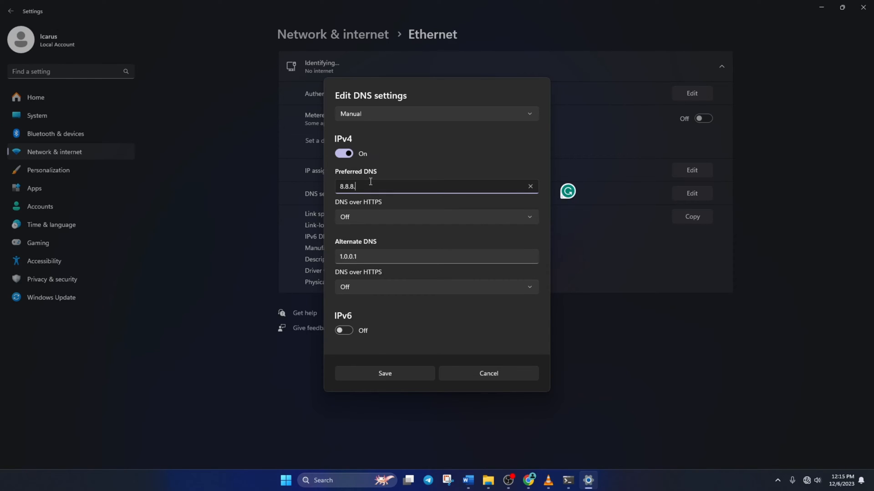
{"action": "type", "text": "8.8.4.4"}
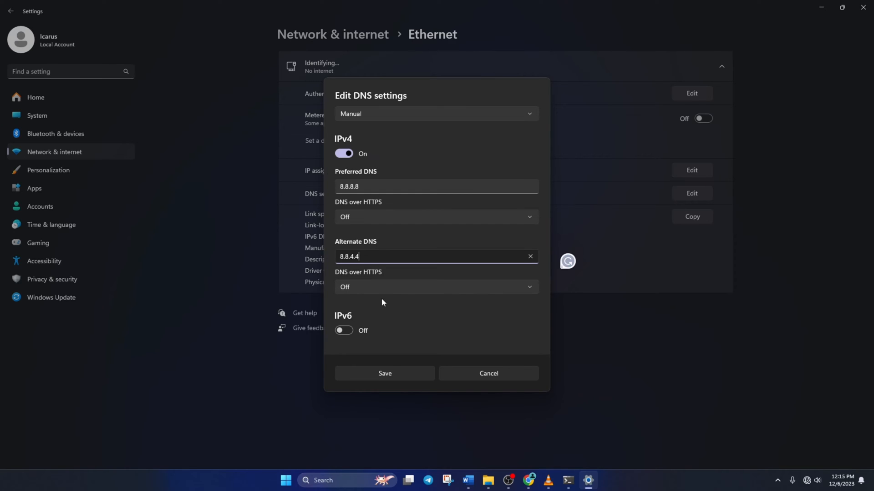
{"action": "left_click", "coordinate": [384, 373]}
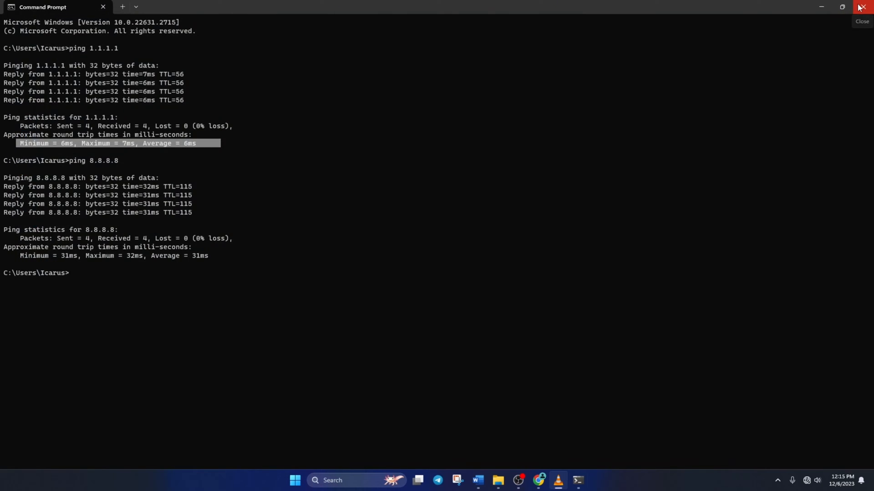
- Close the Command Prompt window after reviewing both ping results
{"action": "left_click", "coordinate": [859, 7]}
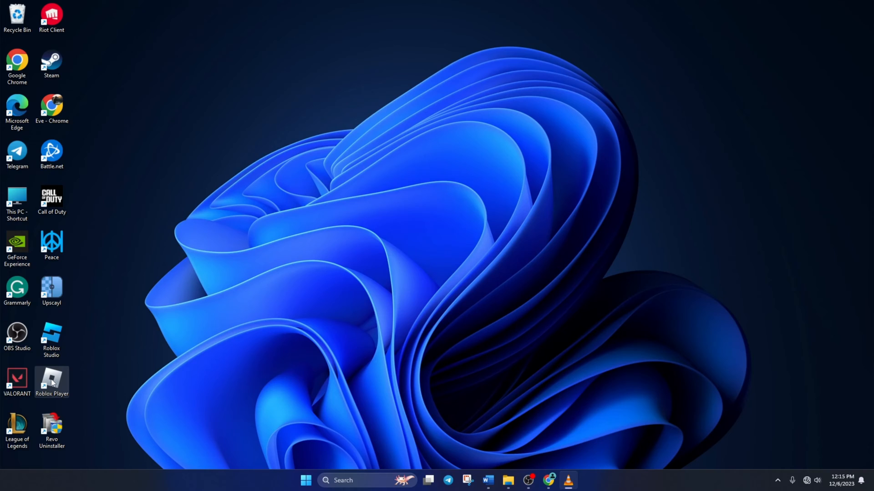
{"action": "mouse_move", "coordinate": [60, 383]}
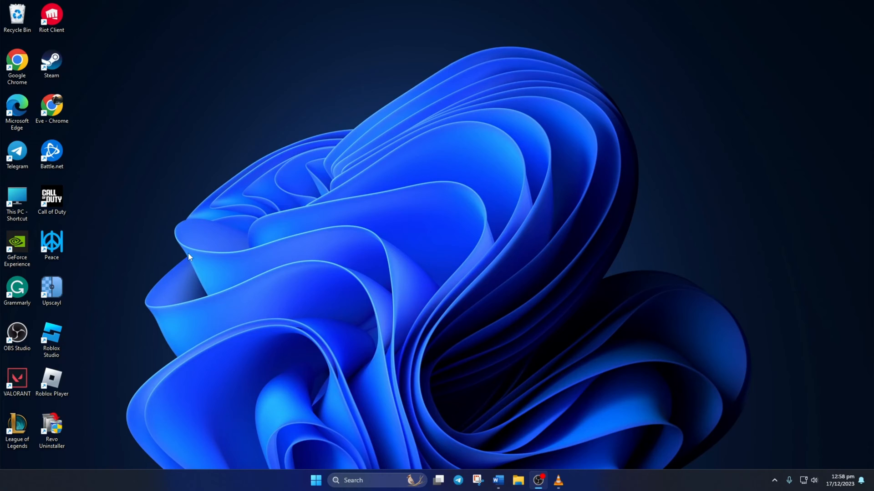
- Bring up the Roblox Player desktop shortcut's Properties from its context menu
{"action": "right_click", "coordinate": [51, 245]}
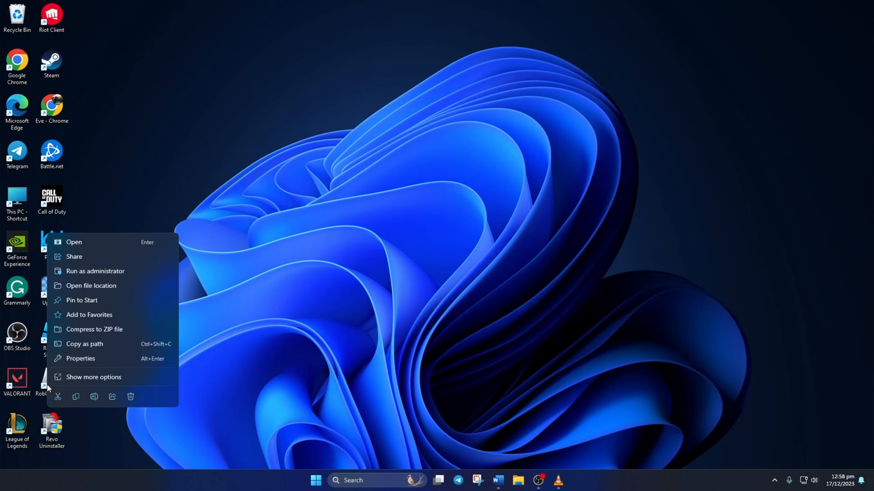
{"action": "left_click", "coordinate": [80, 359]}
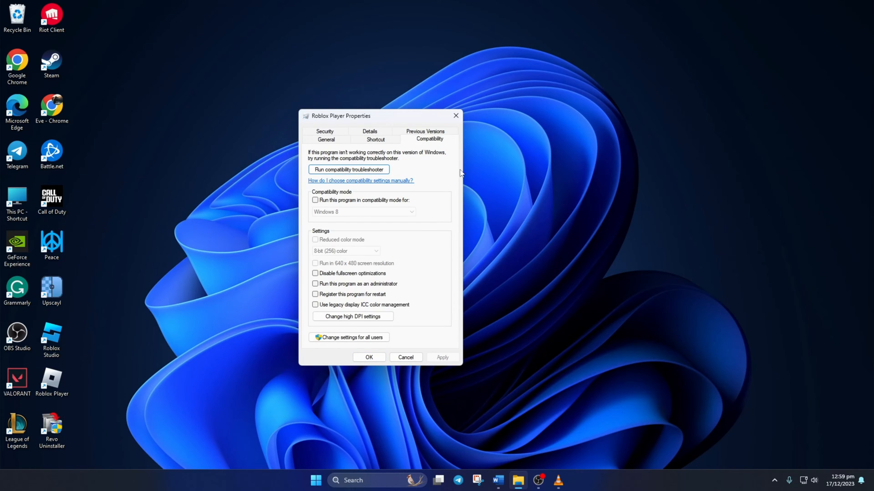
{"action": "mouse_move", "coordinate": [369, 202]}
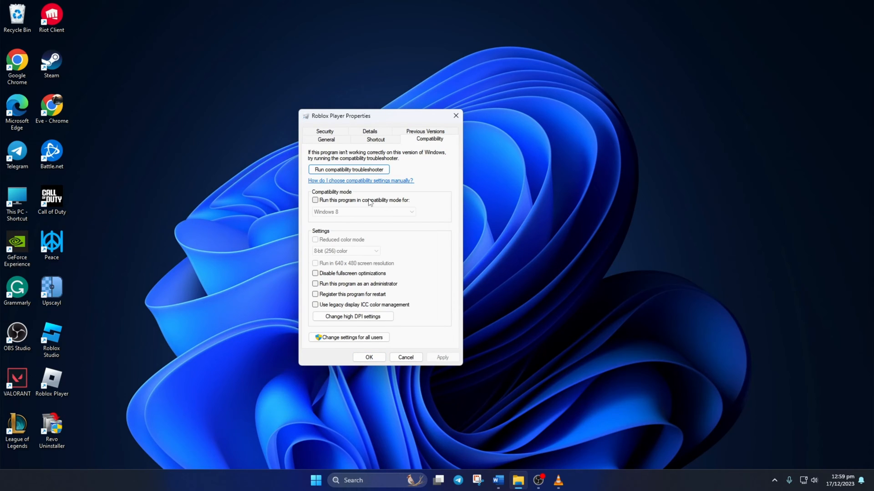
- Enable Windows 7 compatibility mode, disable fullscreen optimizations, run as administrator, and apply
{"action": "left_click", "coordinate": [315, 200]}
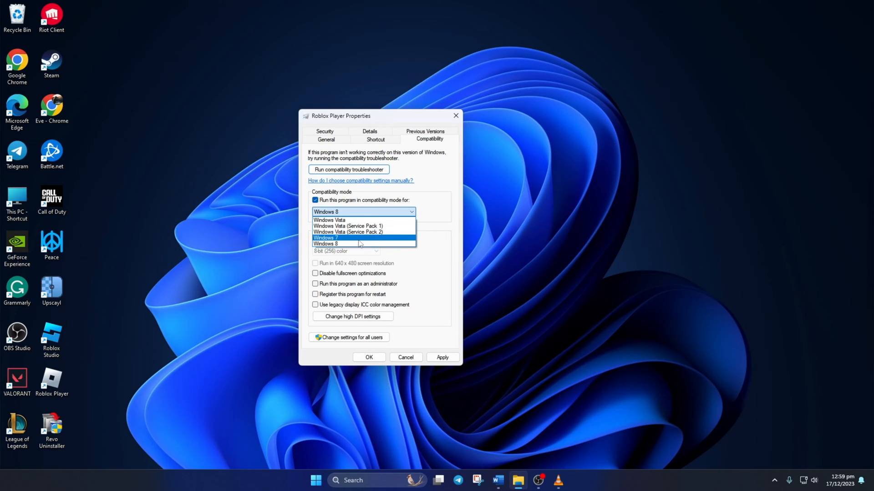
{"action": "left_click", "coordinate": [327, 237]}
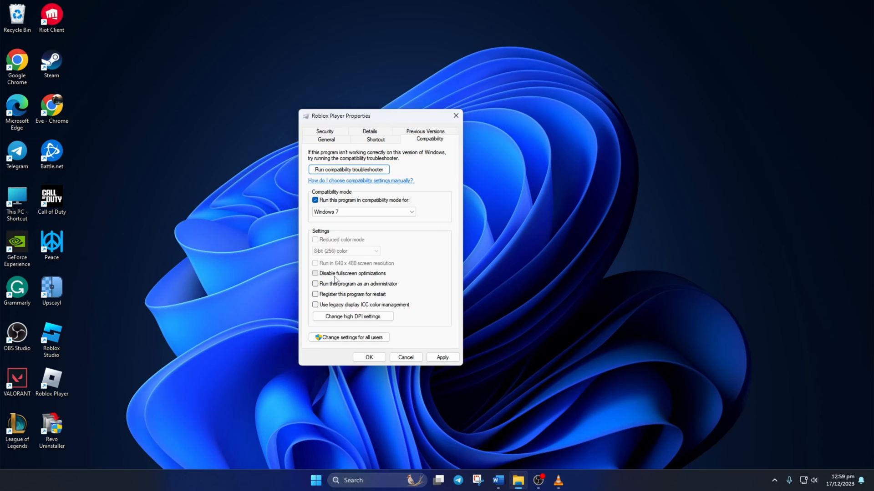
{"action": "left_click", "coordinate": [316, 273]}
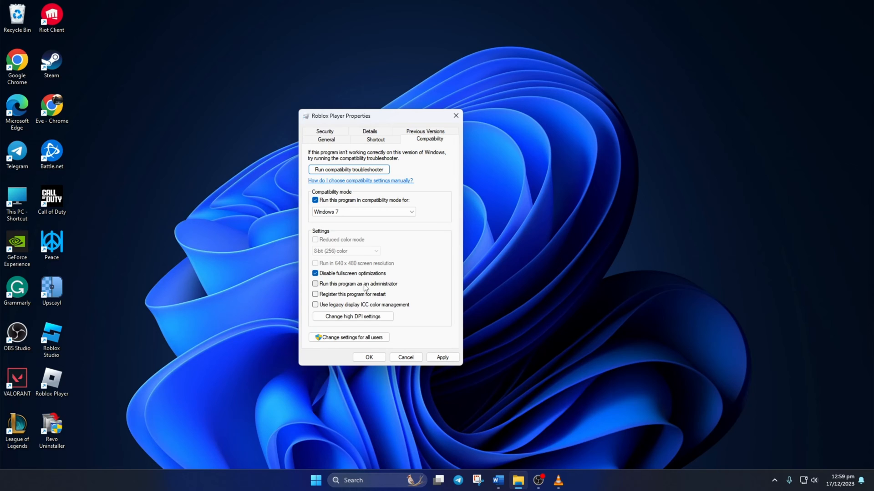
{"action": "left_click", "coordinate": [316, 283]}
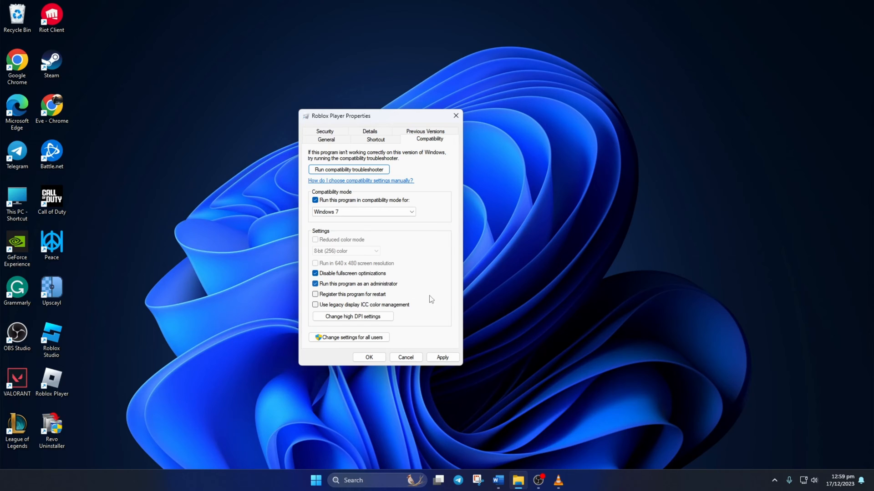
{"action": "mouse_move", "coordinate": [440, 347]}
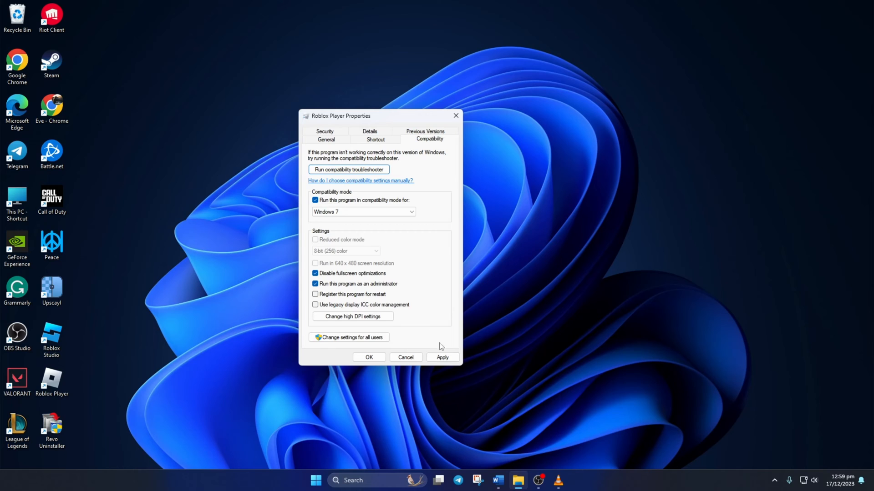
{"action": "left_click", "coordinate": [368, 356]}
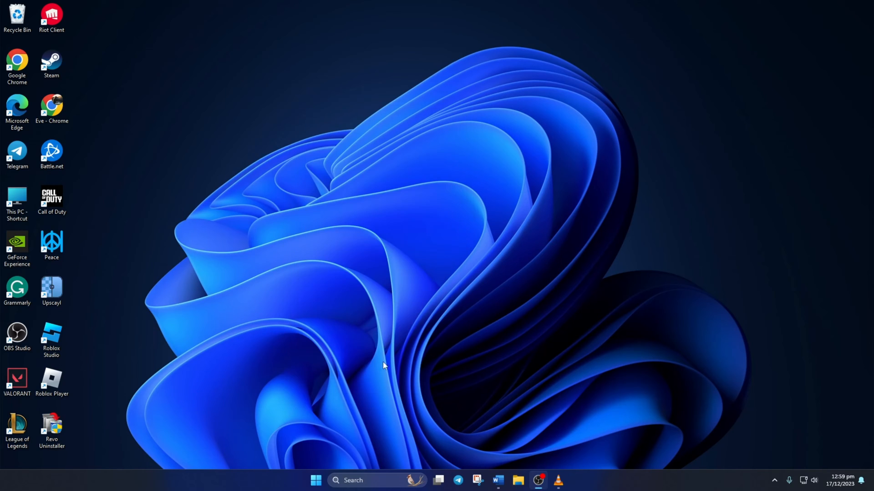
{"action": "left_click", "coordinate": [51, 381]}
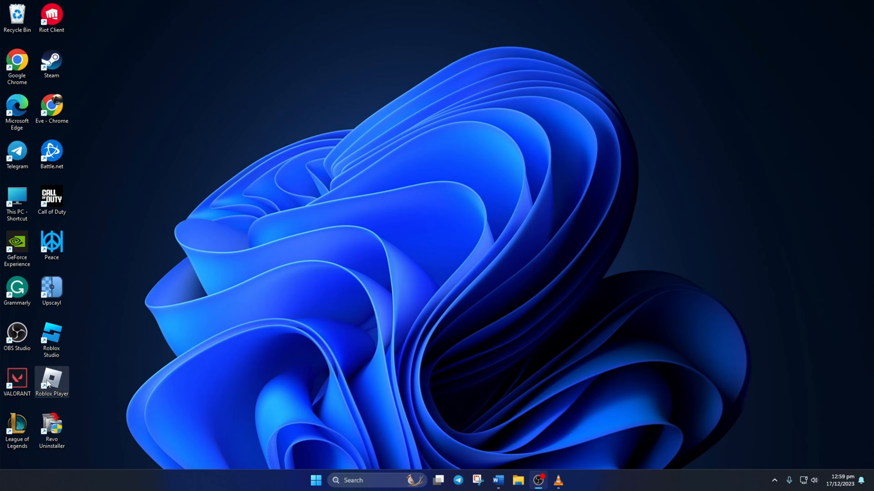
{"action": "left_click", "coordinate": [51, 382]}
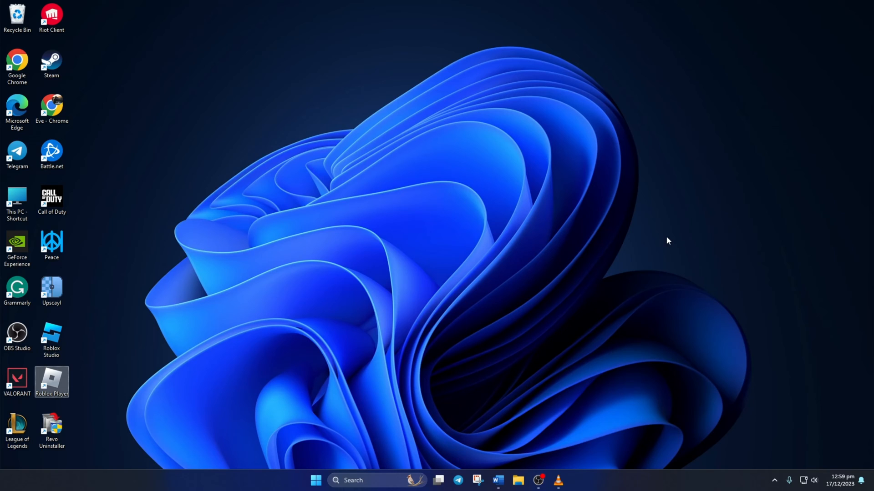
{"action": "mouse_move", "coordinate": [623, 242]}
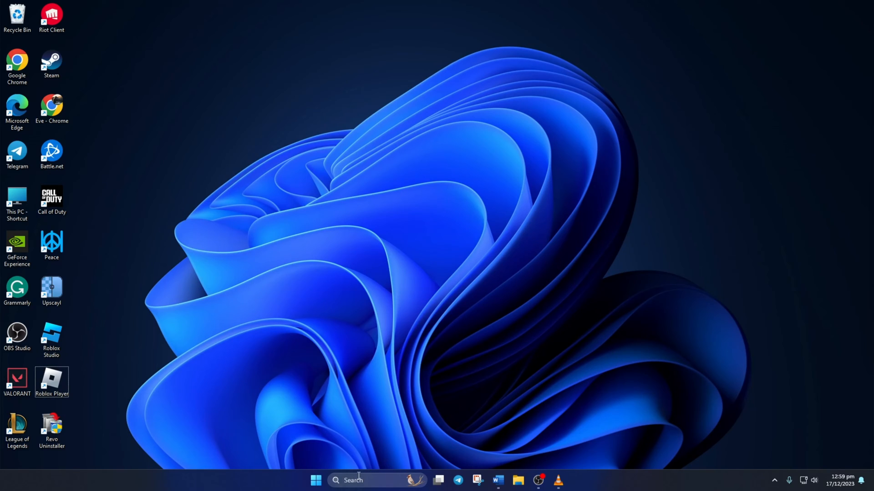
{"action": "type", "text": "run"}
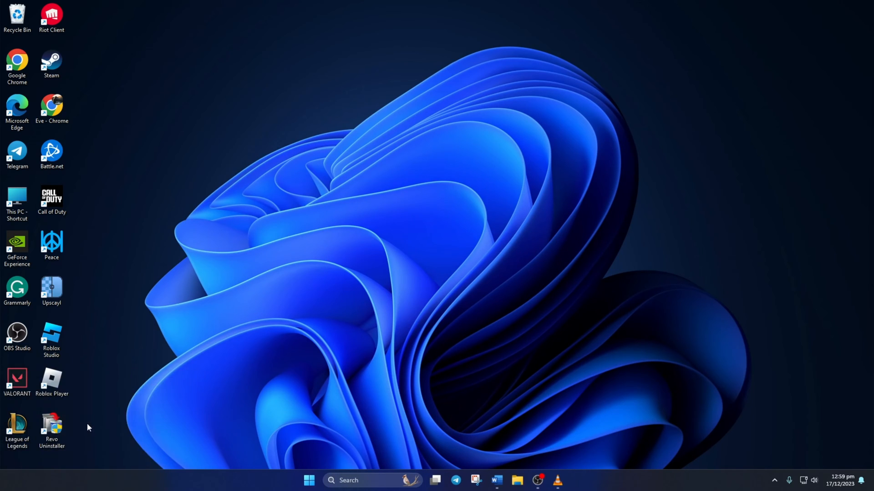
{"action": "left_click", "coordinate": [515, 481]}
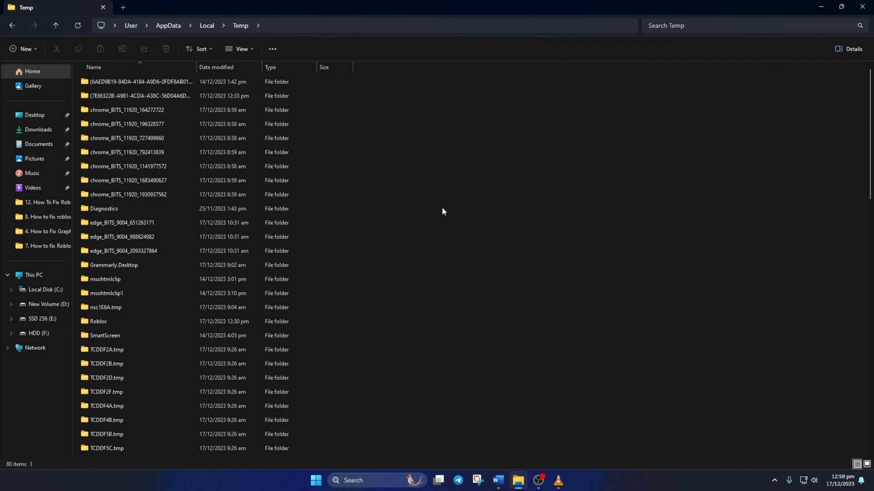
- Scroll through the Temp folder contents in File Explorer
{"action": "scroll", "scroll_direction": "down", "scroll_amount": 3}
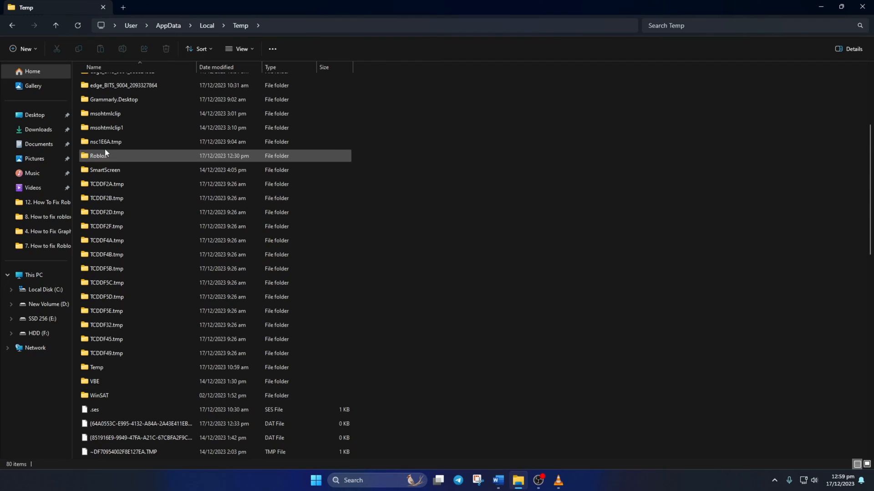
{"action": "left_click", "coordinate": [100, 155]}
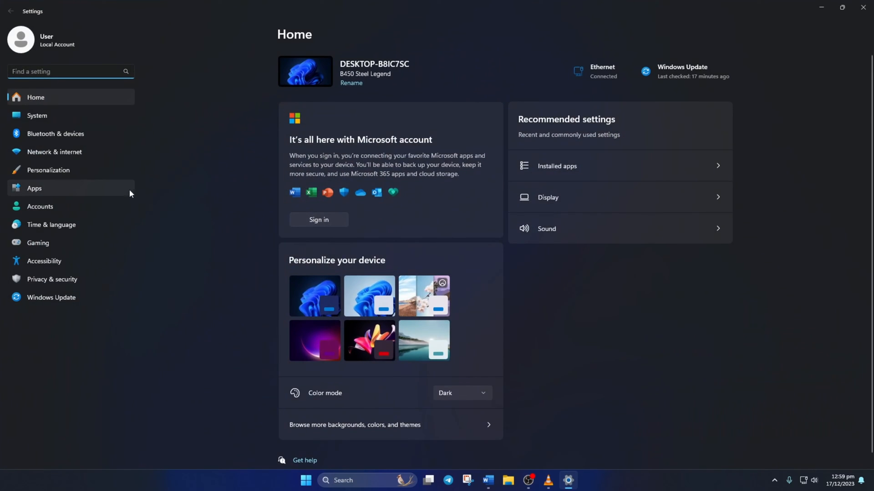
- Find Roblox Player in Installed apps and confirm its uninstall
{"action": "left_click", "coordinate": [556, 166]}
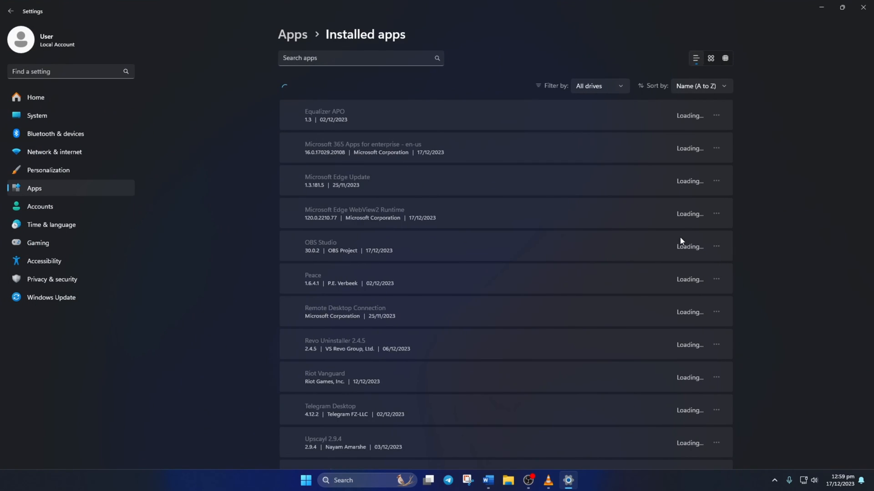
{"action": "scroll", "scroll_direction": "down", "scroll_amount": 3}
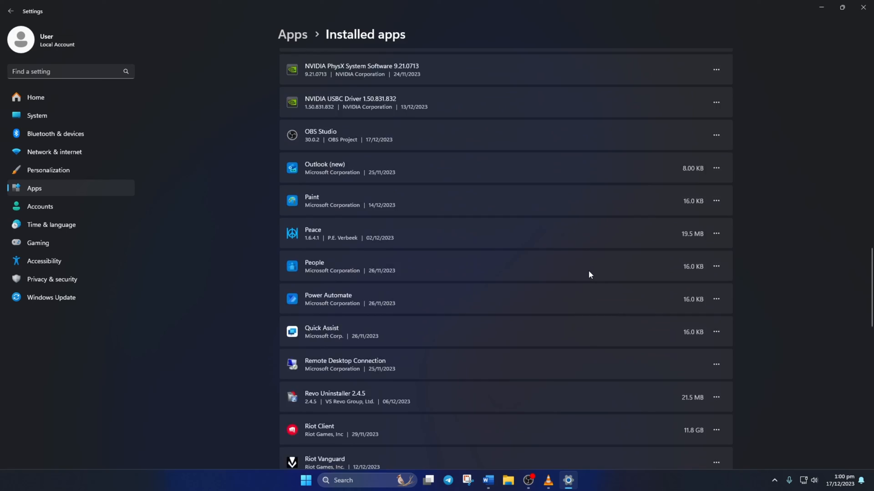
{"action": "left_click", "coordinate": [716, 289]}
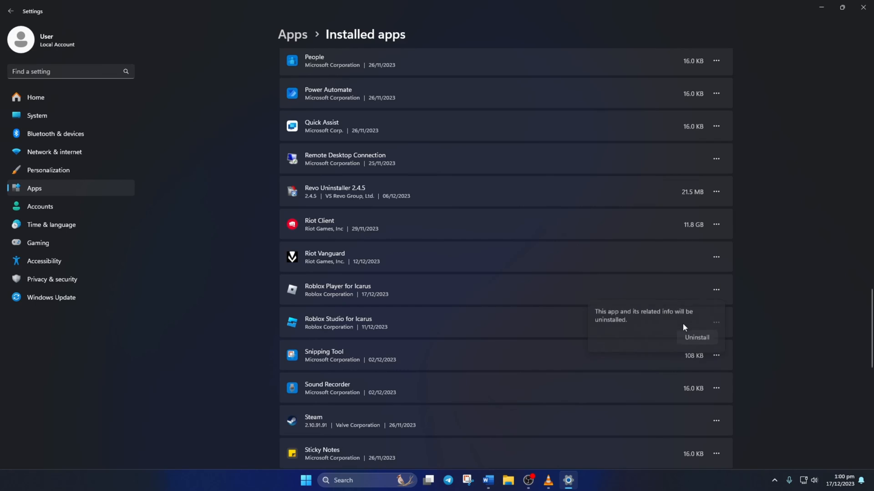
{"action": "left_click", "coordinate": [696, 339]}
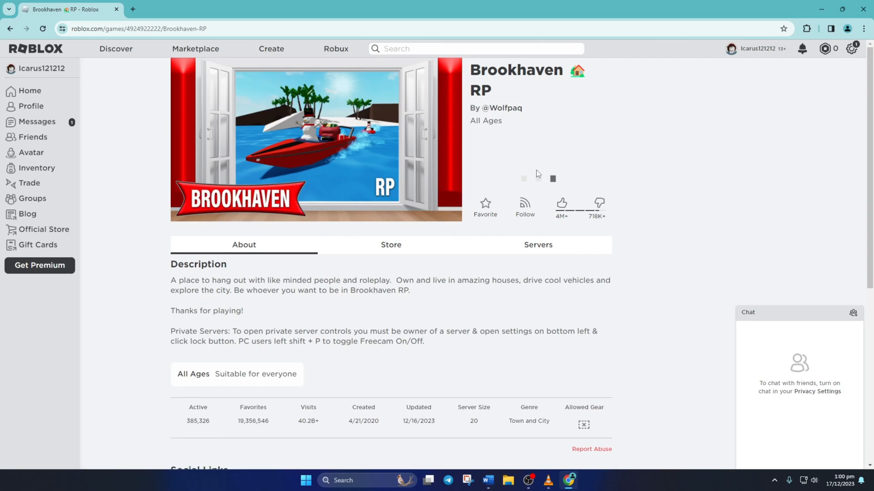
- Hit Play on Brookhaven RP and start the Roblox installer download
{"action": "left_click", "coordinate": [537, 178]}
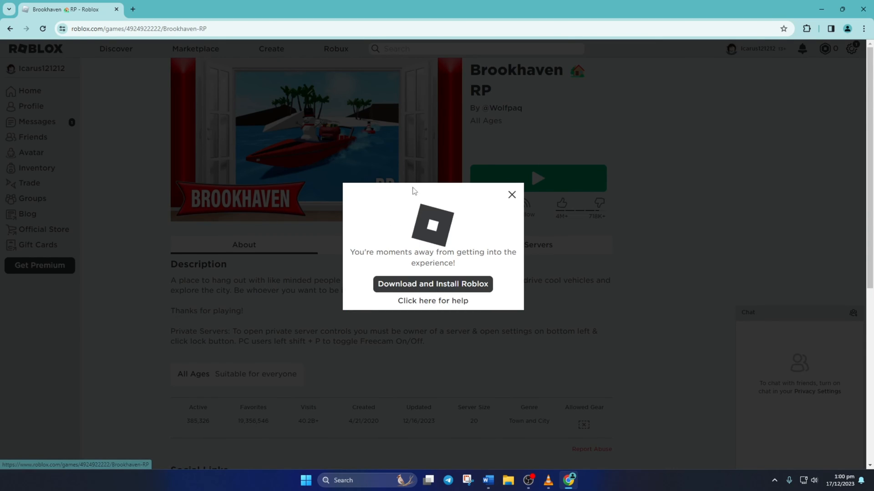
{"action": "left_click", "coordinate": [433, 284]}
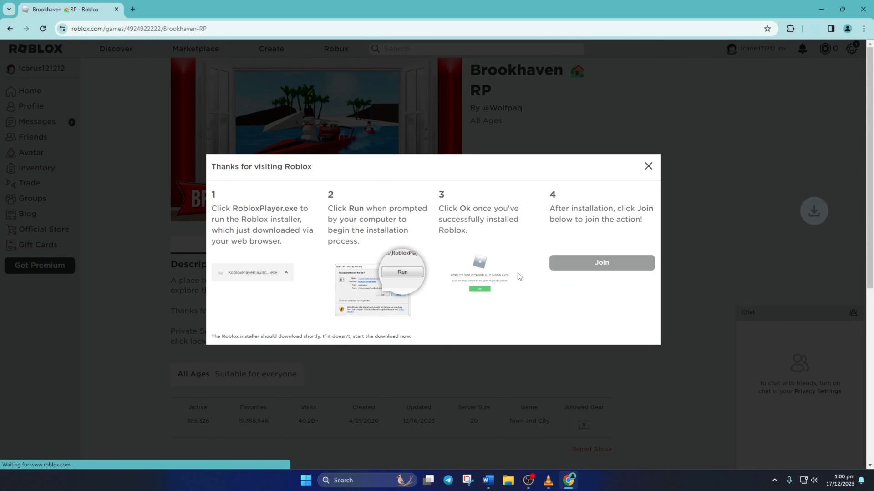